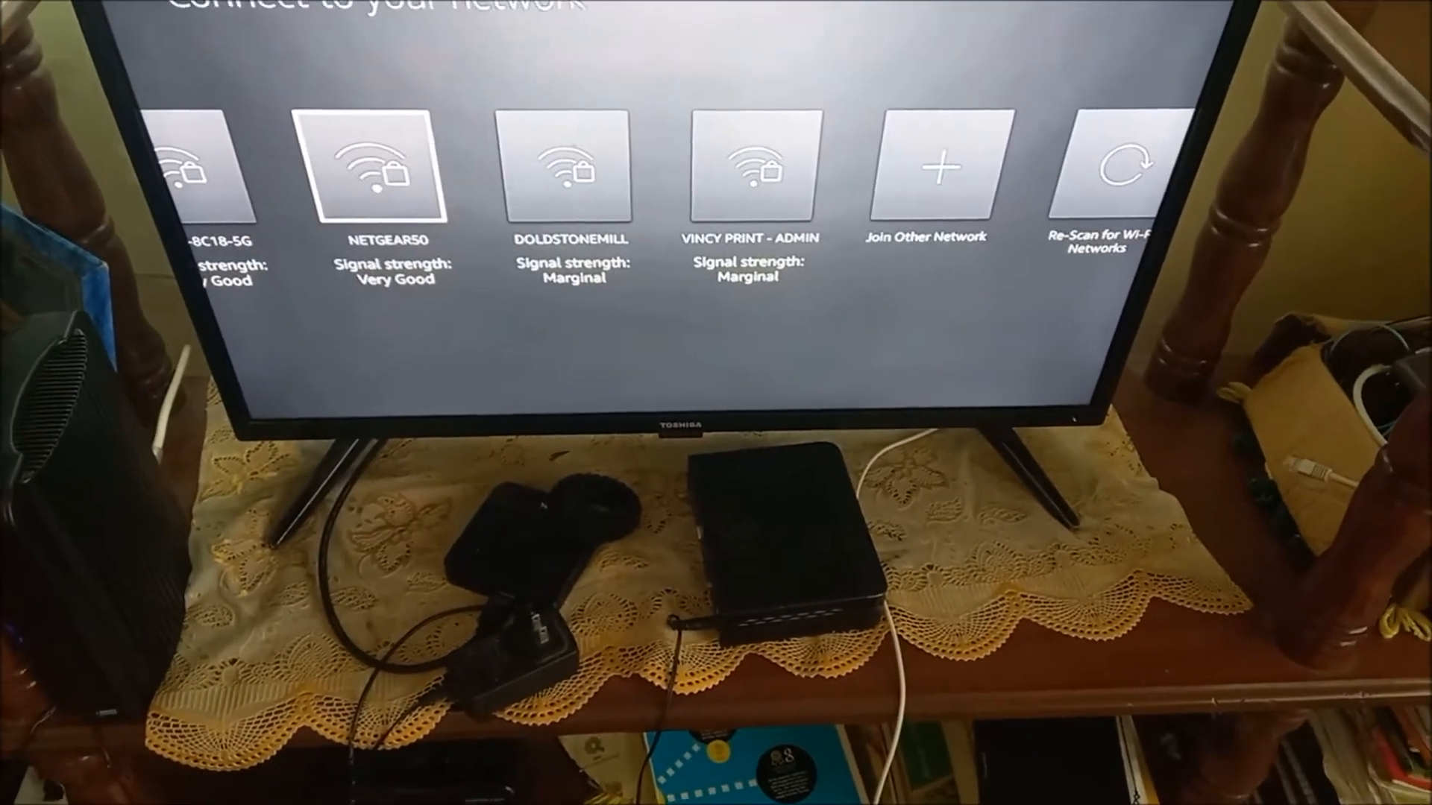
- Keep English (United States) as the language and choose the NETGEAR50 network to join
{"action": "left_click", "coordinate": [383, 164]}
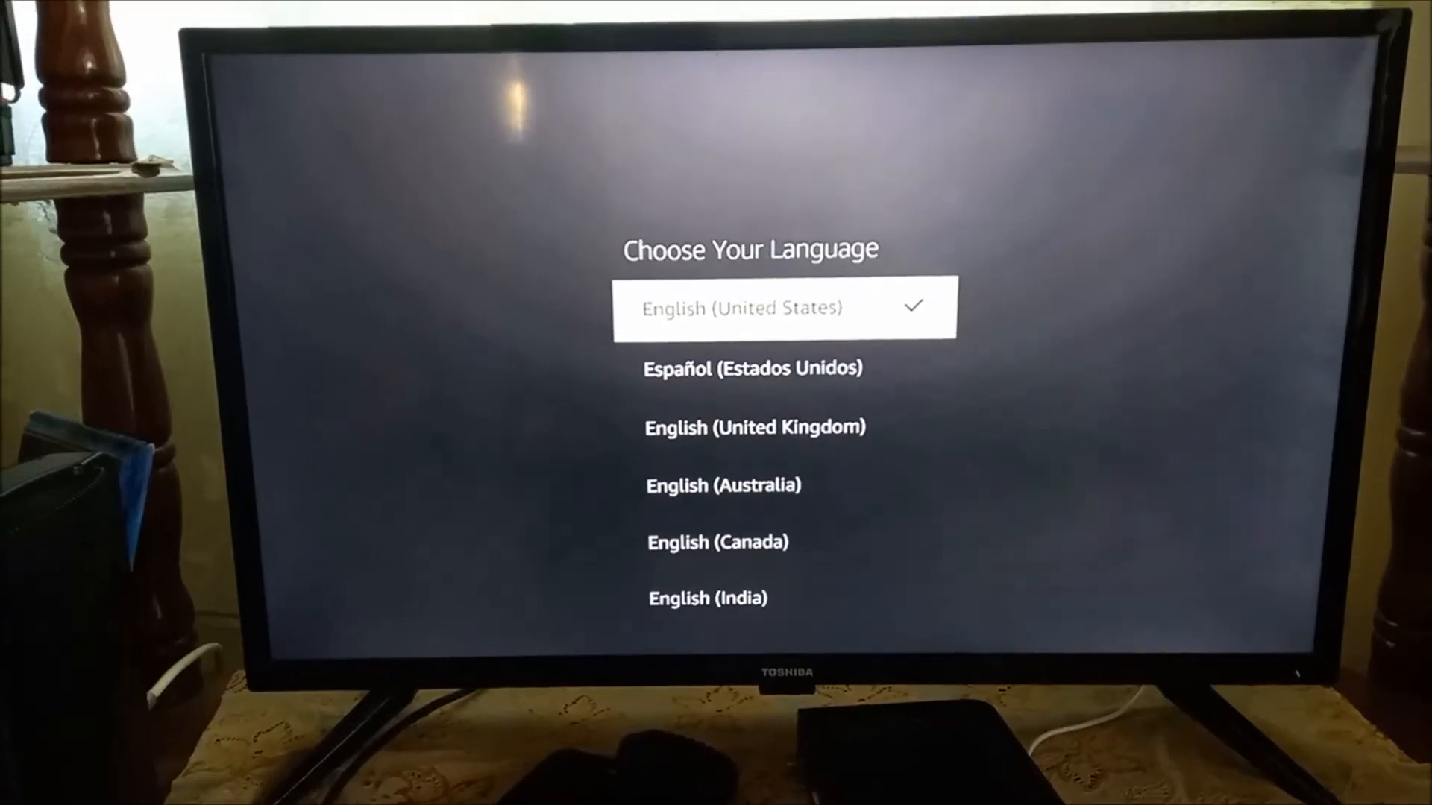
{"action": "left_click", "coordinate": [787, 307]}
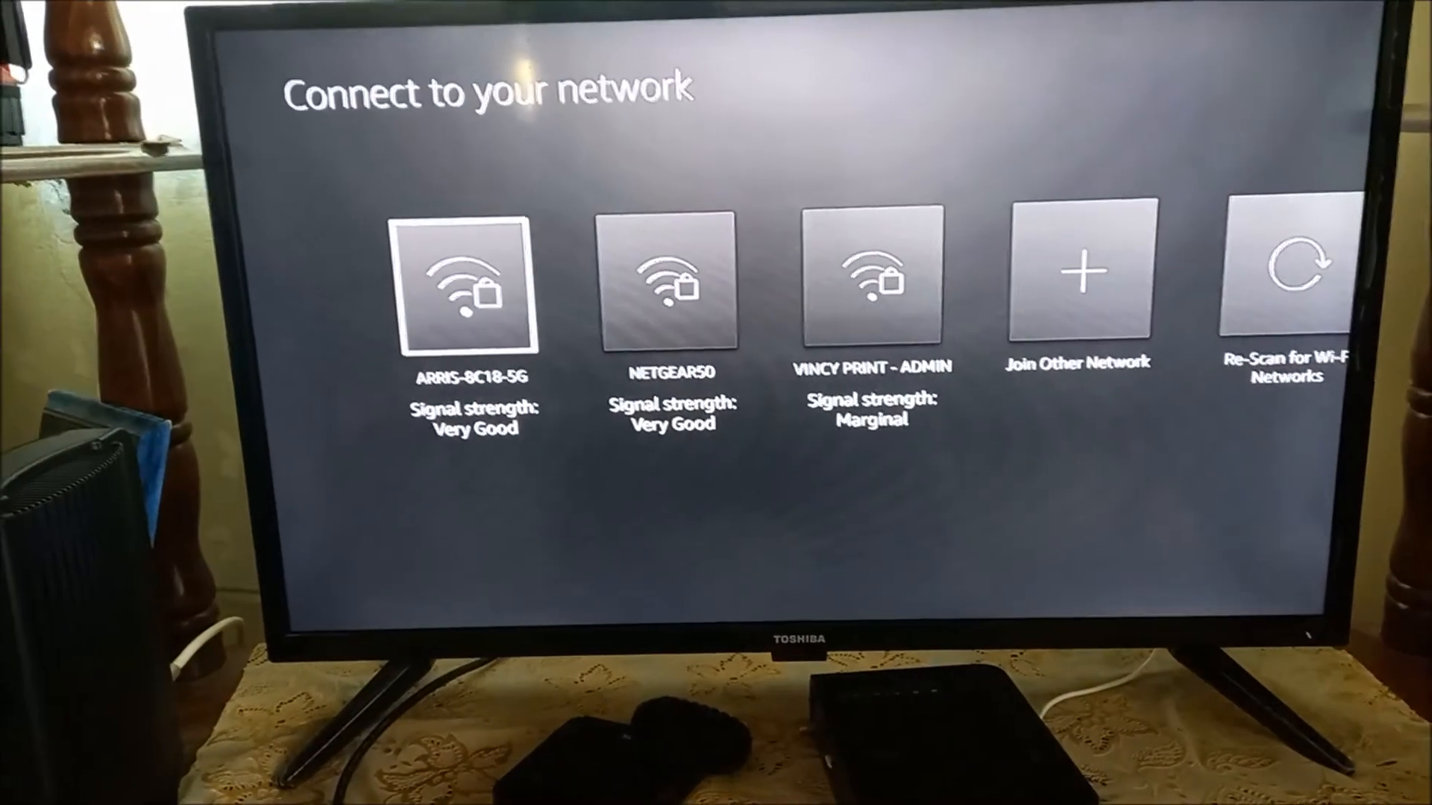
{"action": "key", "text": "Right"}
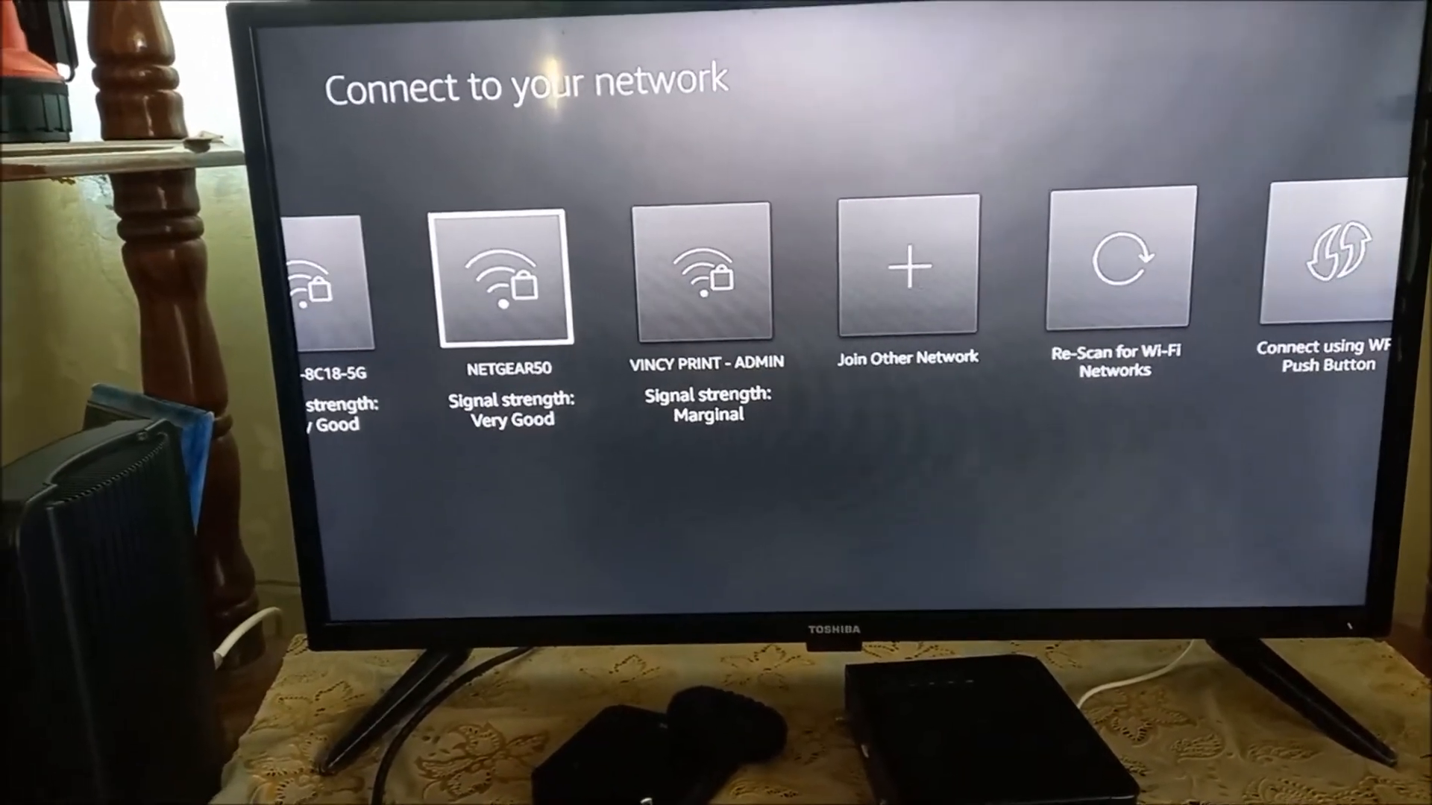
{"action": "left_click", "coordinate": [510, 274]}
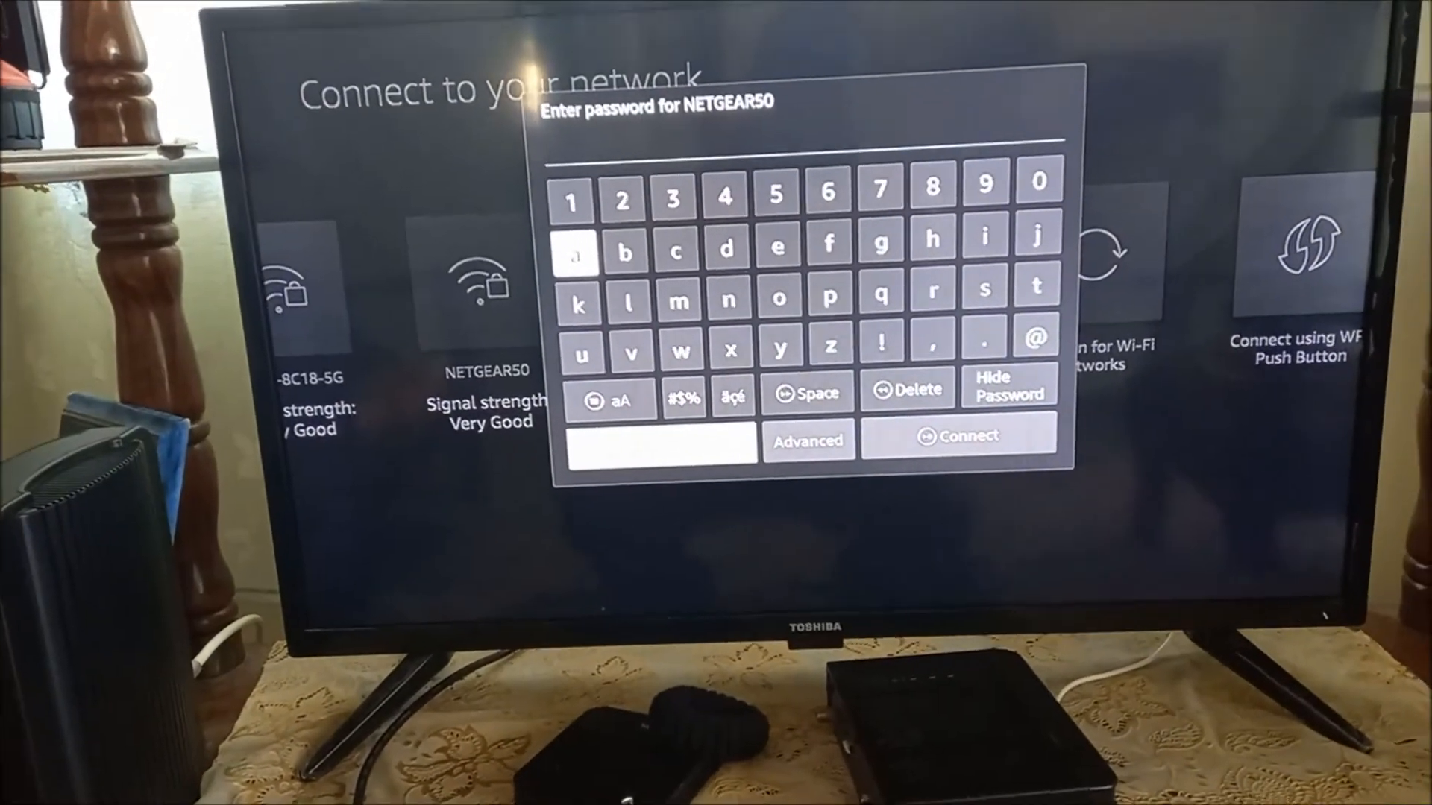
- Connect to NETGEAR50 with the entered password and reach the Amazon account sign-in screen
{"action": "left_click", "coordinate": [959, 437]}
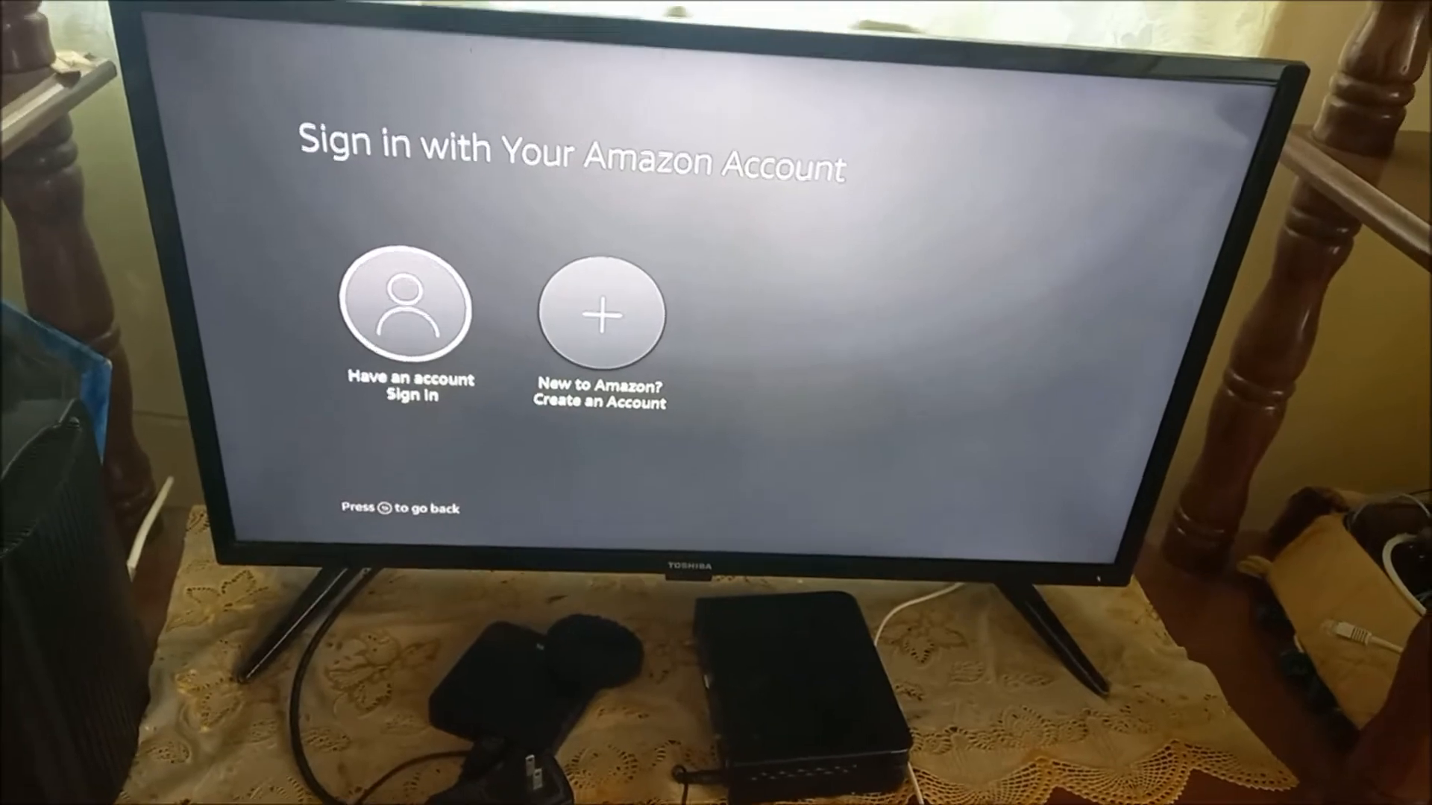
- Sign in with an existing Amazon account, pick the viewer profile and land on the Fire TV home screen
{"action": "left_click", "coordinate": [409, 310]}
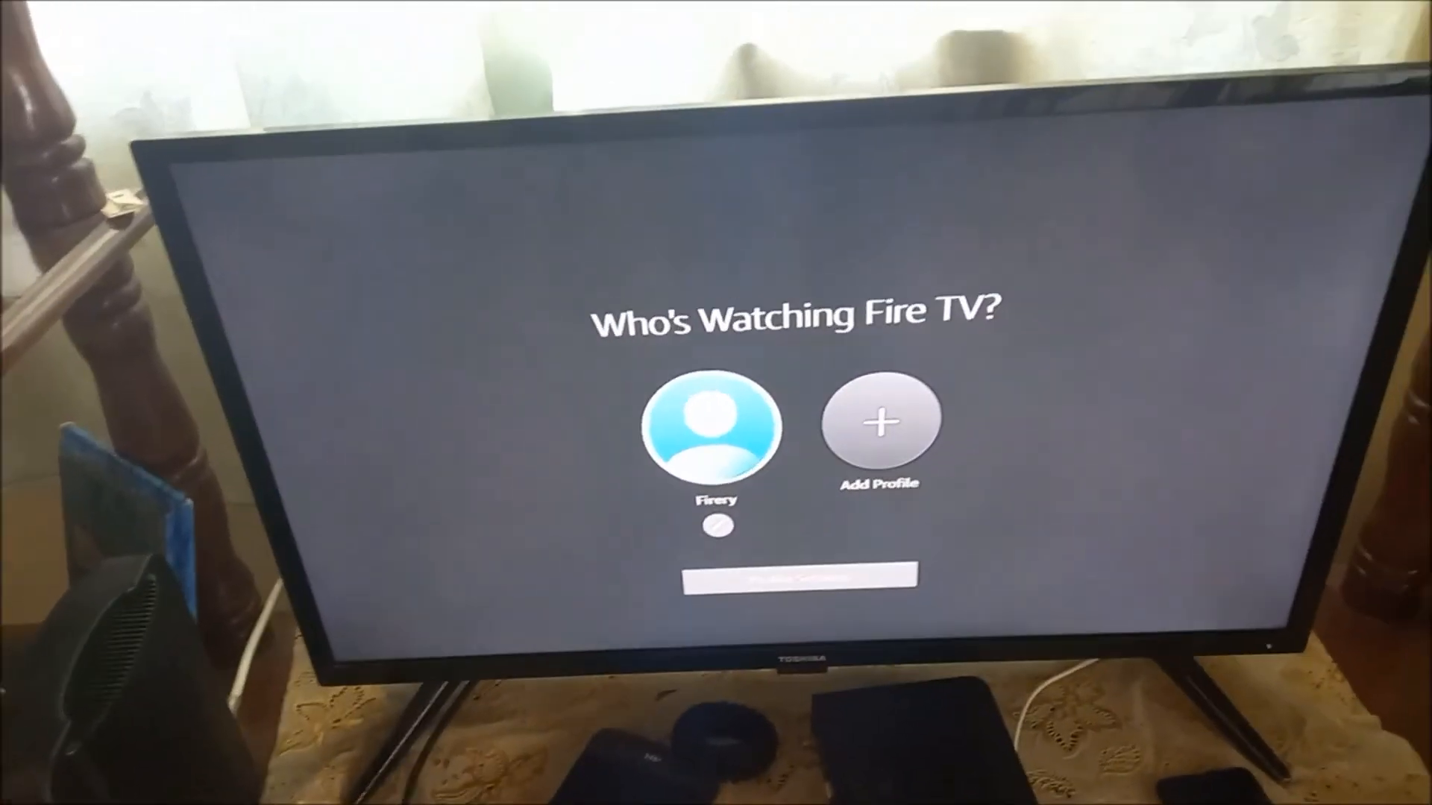
{"action": "left_click", "coordinate": [715, 426]}
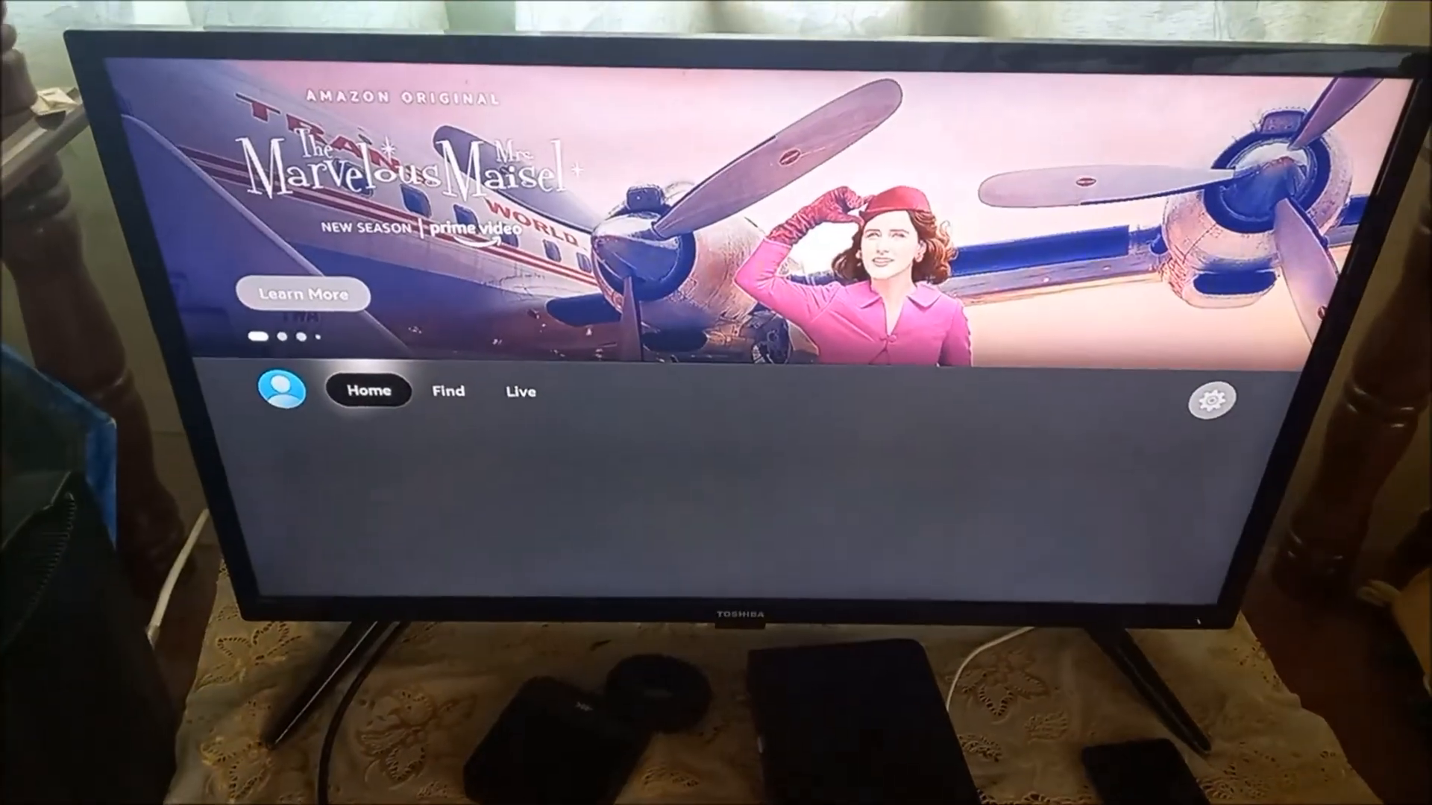